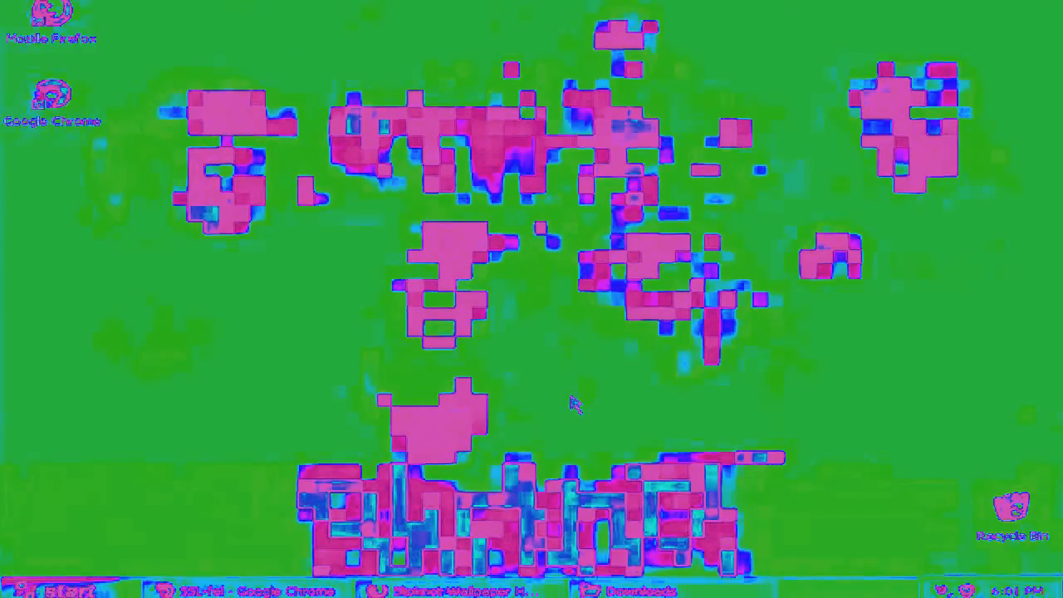
mouse_move(598, 349)
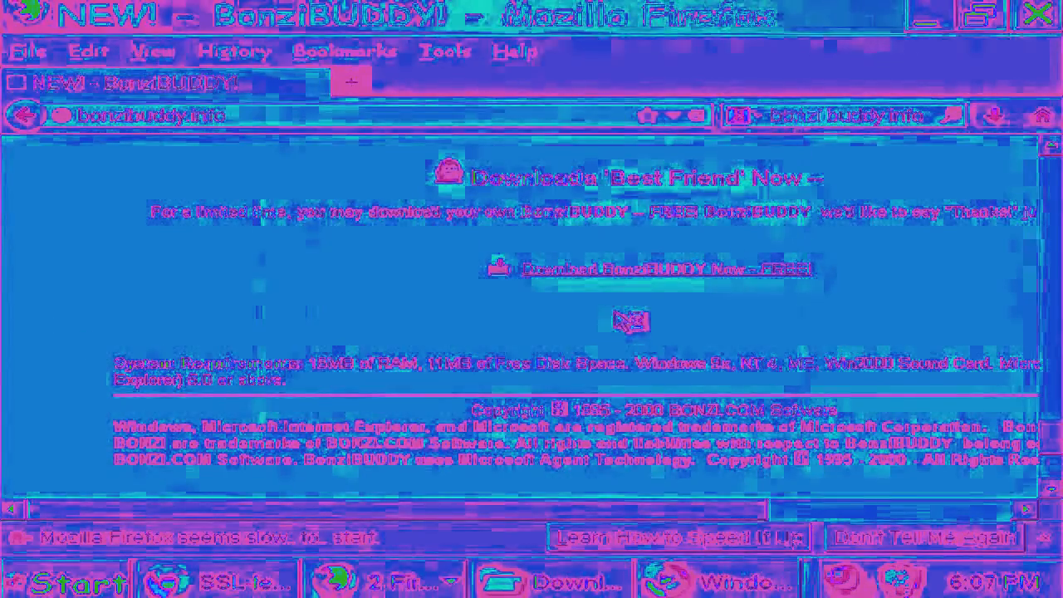
- Launch the downloaded BonziBuddy setup and advance past its welcome screen into installation
left_click(656, 269)
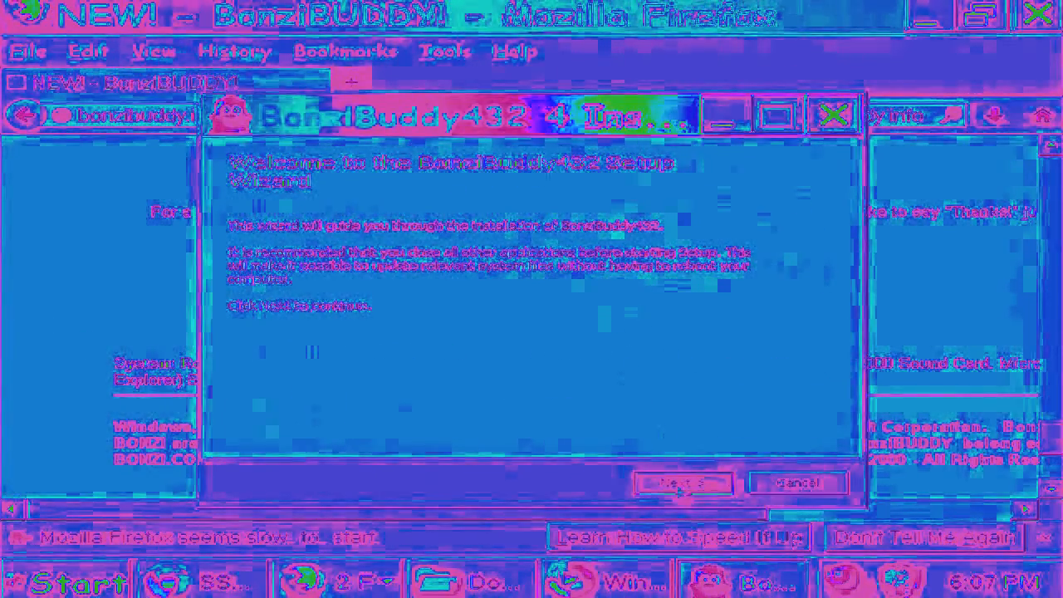
left_click(683, 481)
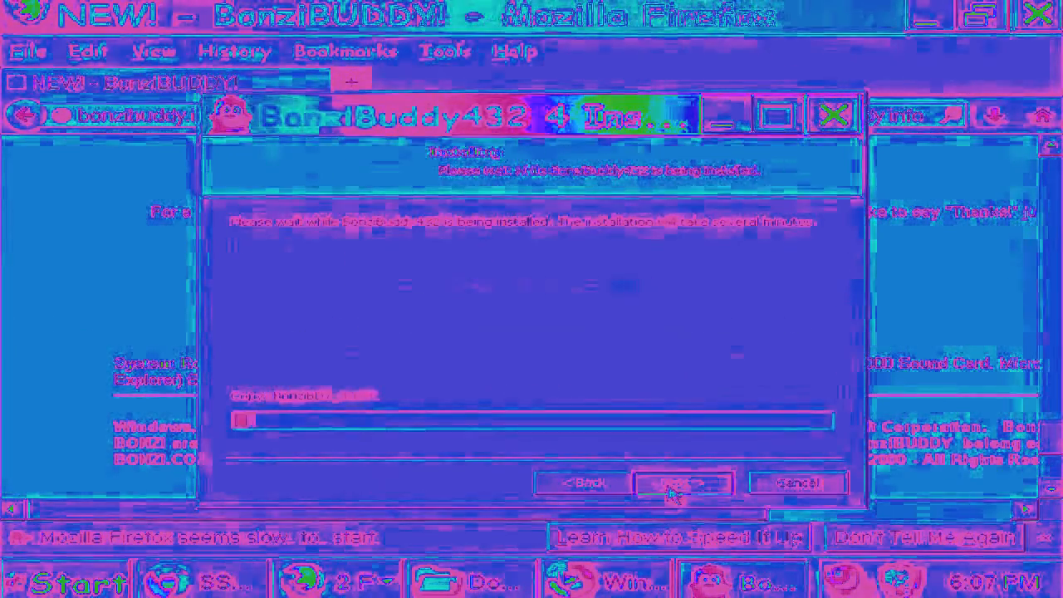